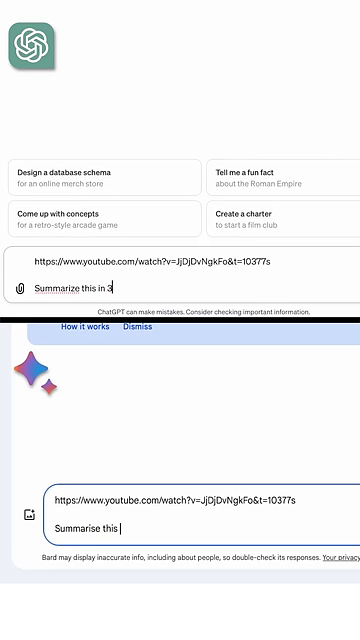
- Finish the Bard request to summarise the pasted YouTube video in a few points
{"action": "type", "text": "points."}
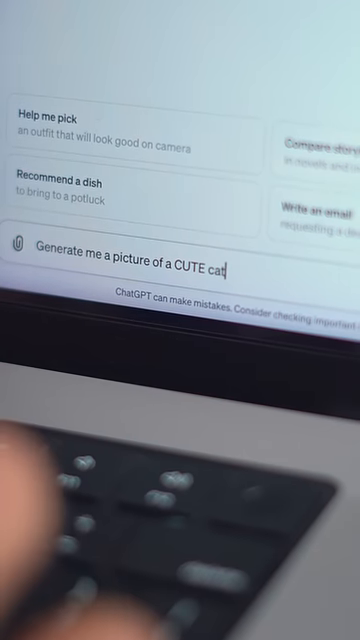
- Send ChatGPT the request 'Generate me a picture of a CUTE cat'
{"action": "key", "text": "Return"}
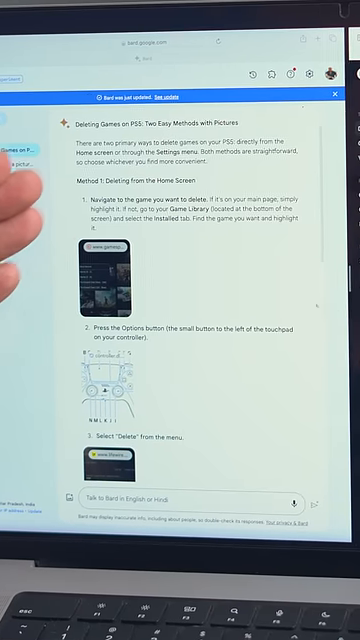
{"action": "scroll", "scroll_direction": "down", "scroll_amount": 3}
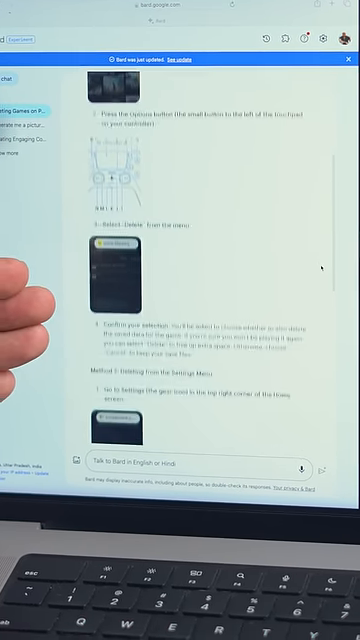
{"action": "scroll", "scroll_direction": "down", "scroll_amount": 3}
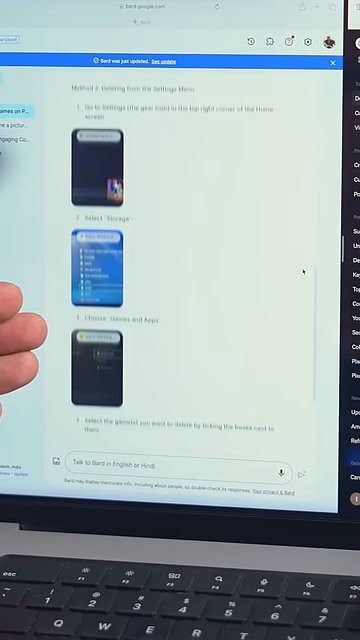